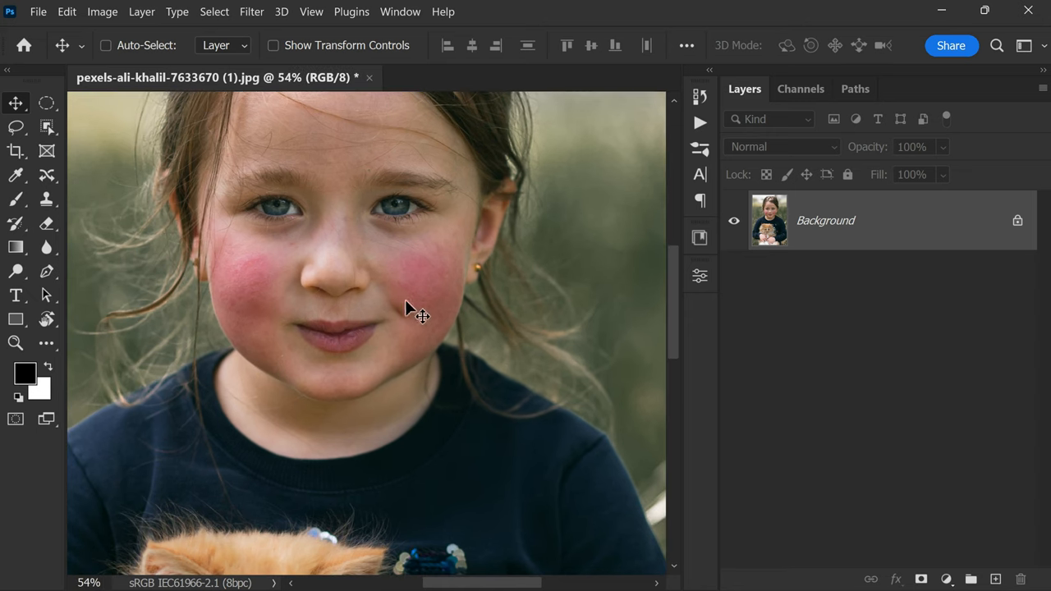
mouse_move(444, 272)
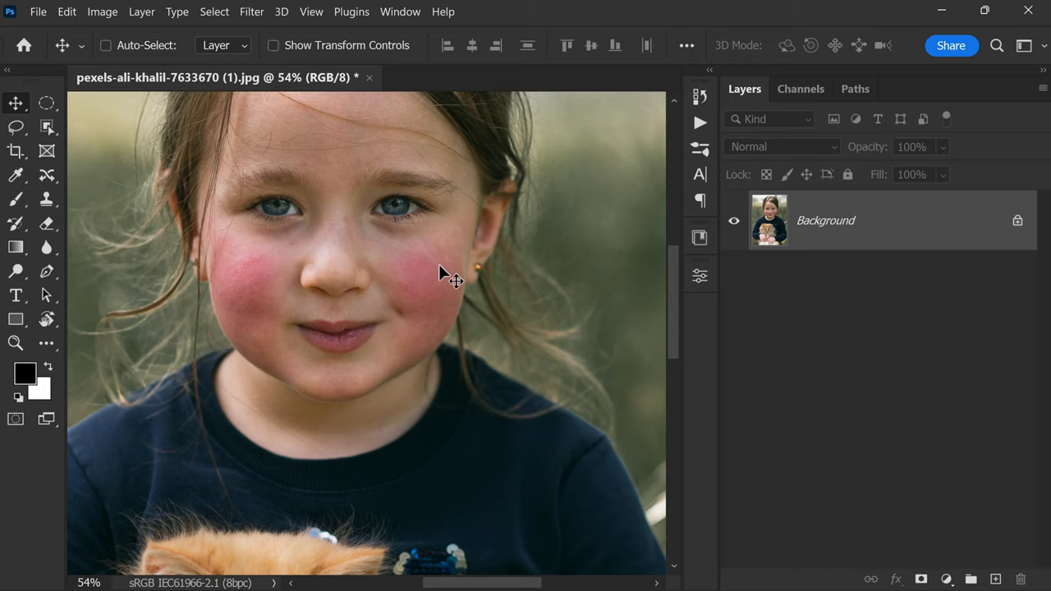
mouse_move(496, 311)
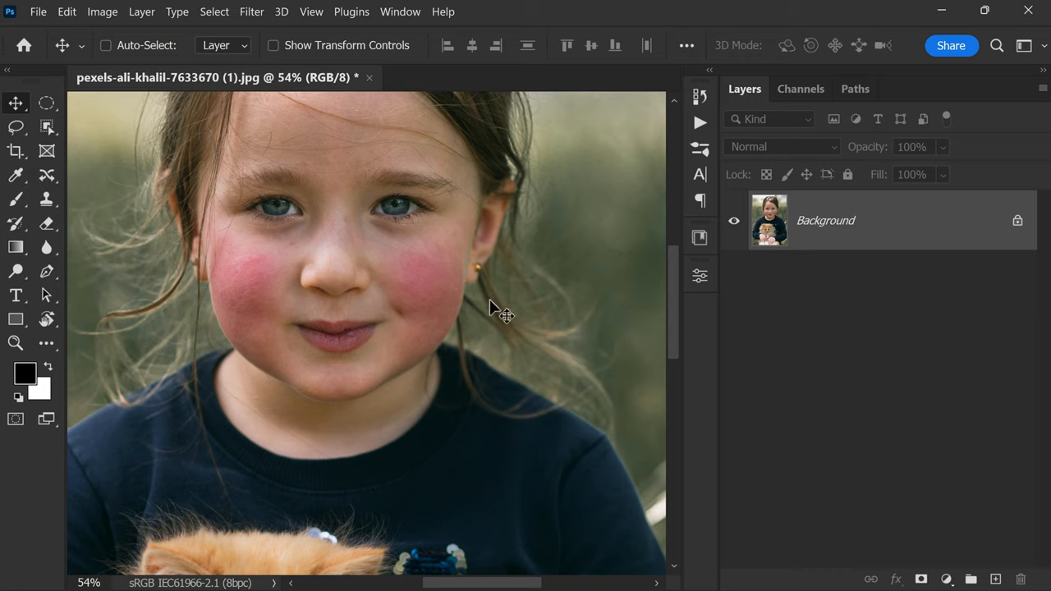
mouse_move(944, 579)
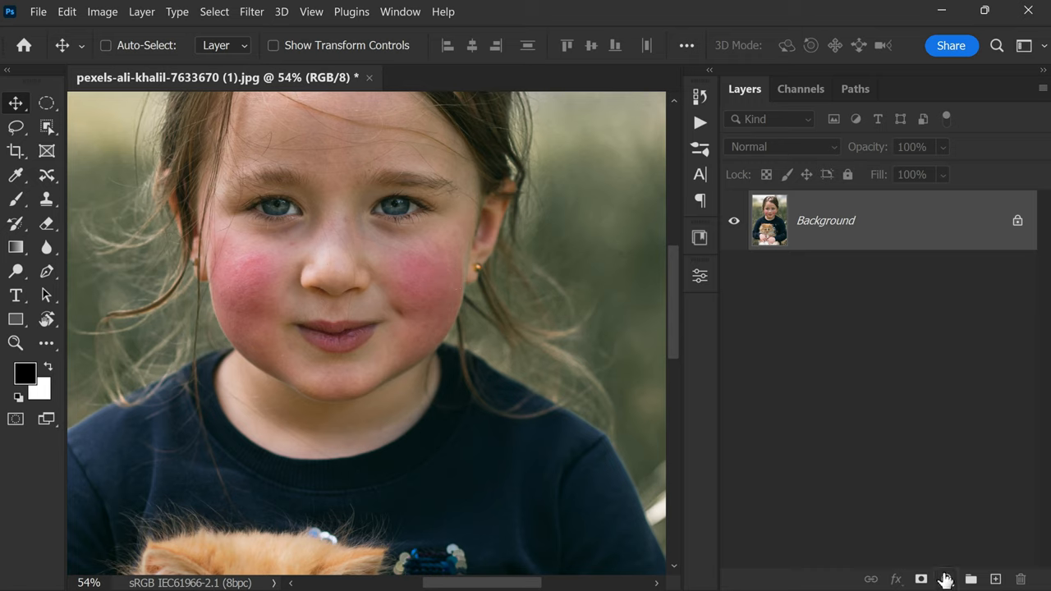
Add a Hue/Saturation adjustment layer above the portrait
click(945, 579)
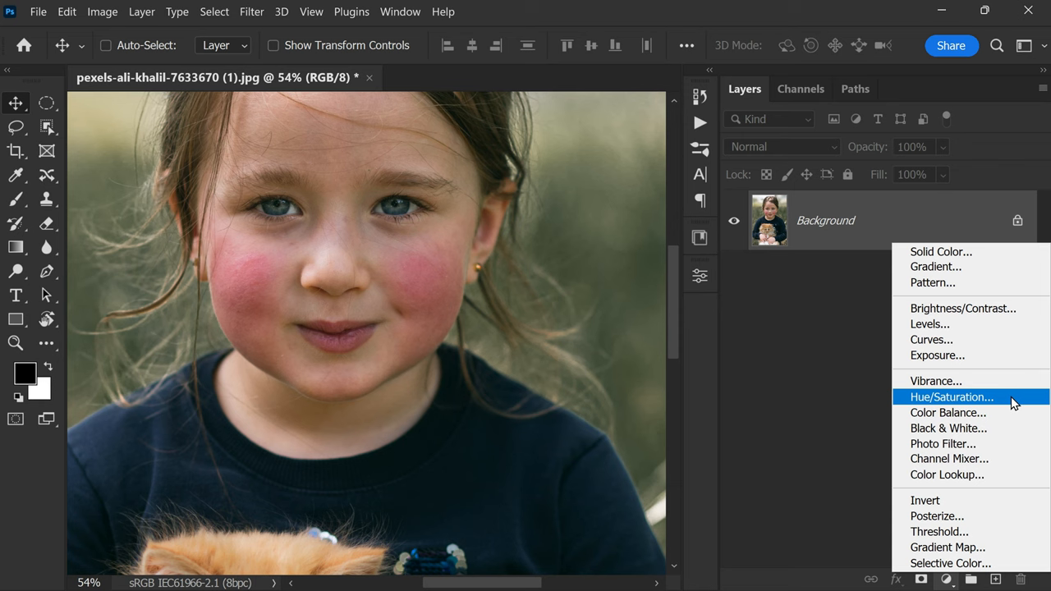
click(951, 396)
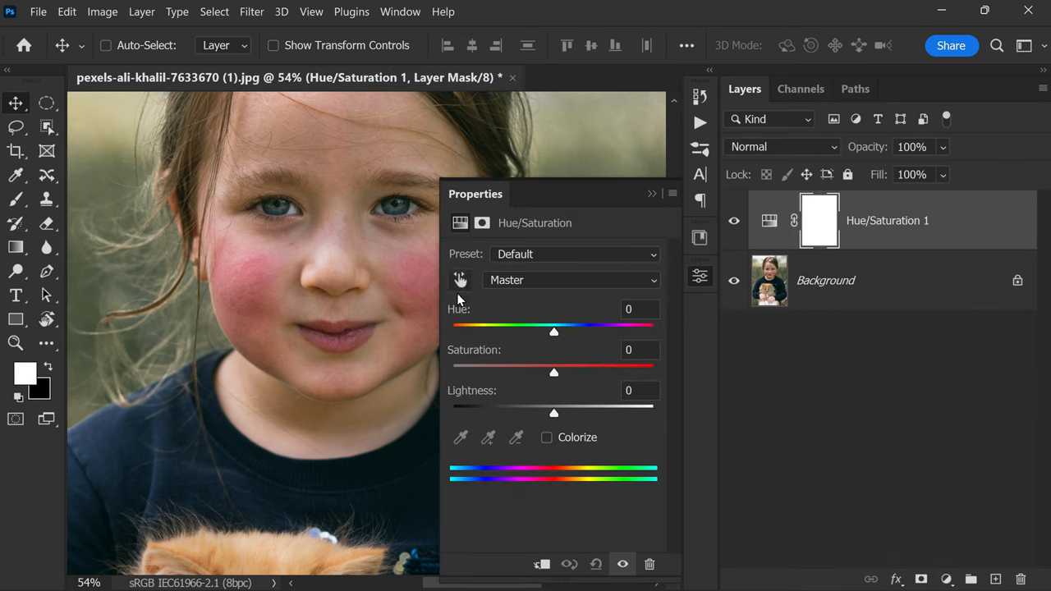
mouse_move(262, 298)
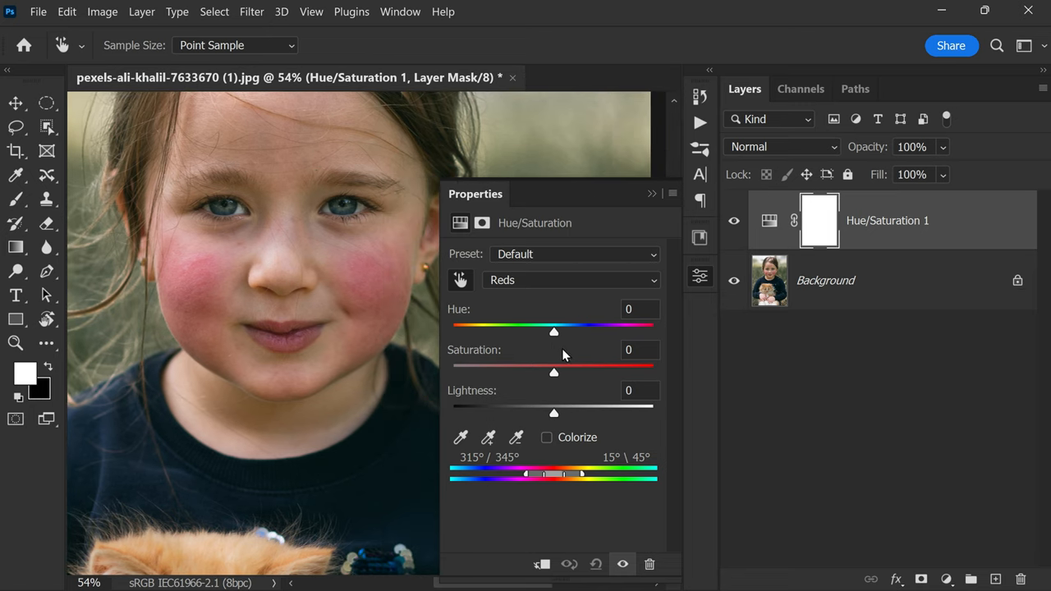
mouse_move(542, 478)
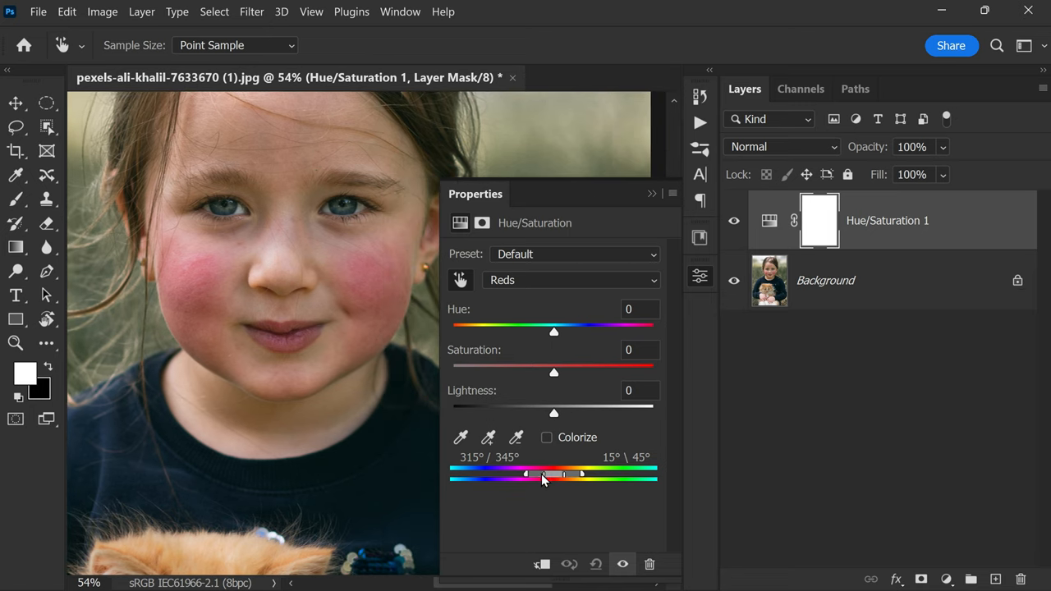
Preview with Hue +180 and Saturation +100, fit reds to 301°–335° / 5°–33°, then reset
drag(525, 473, 540, 474)
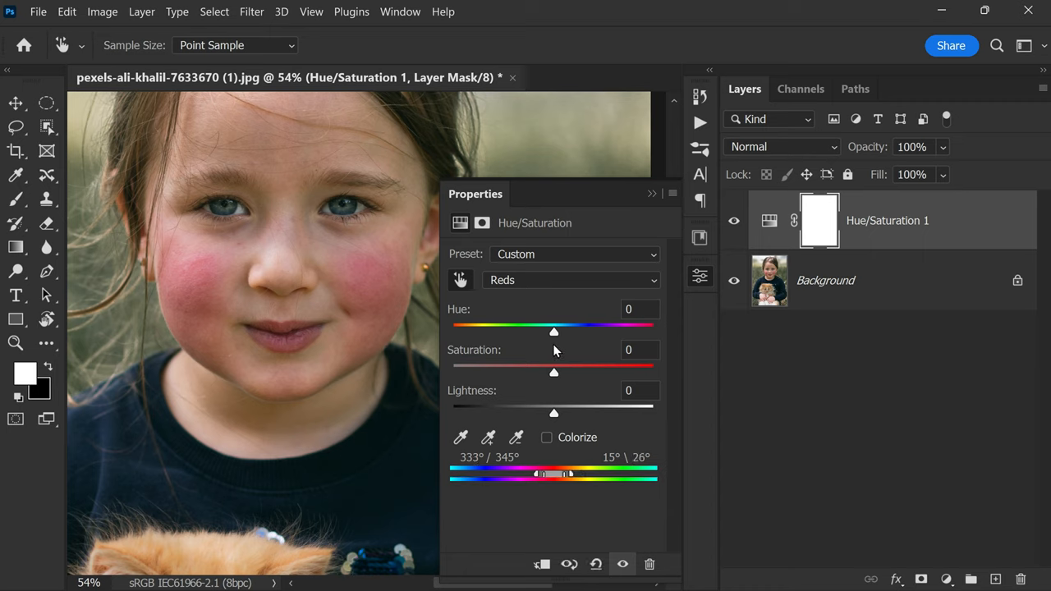
drag(553, 331, 653, 331)
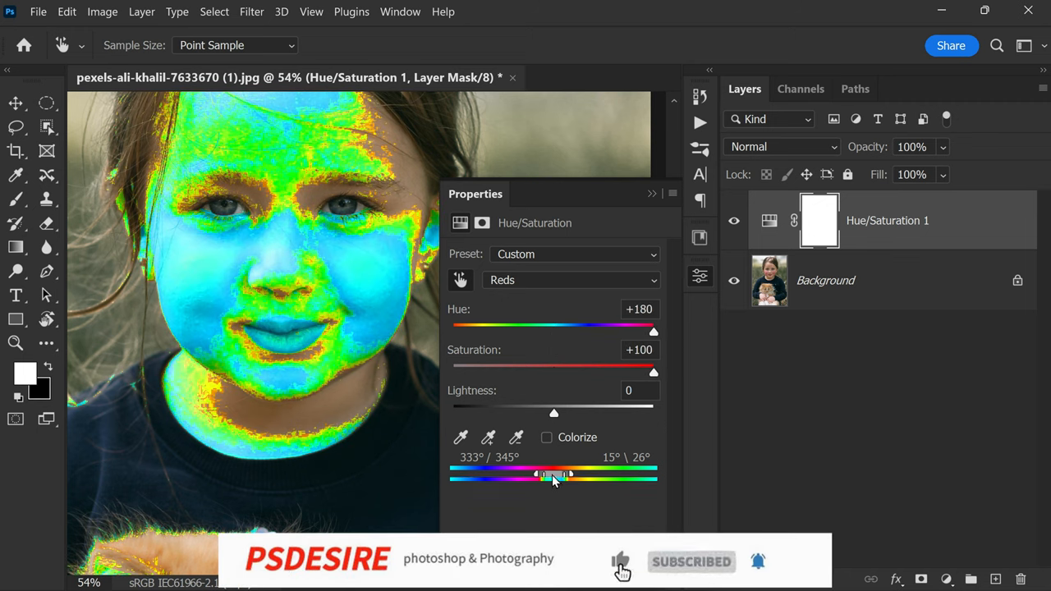
click(620, 560)
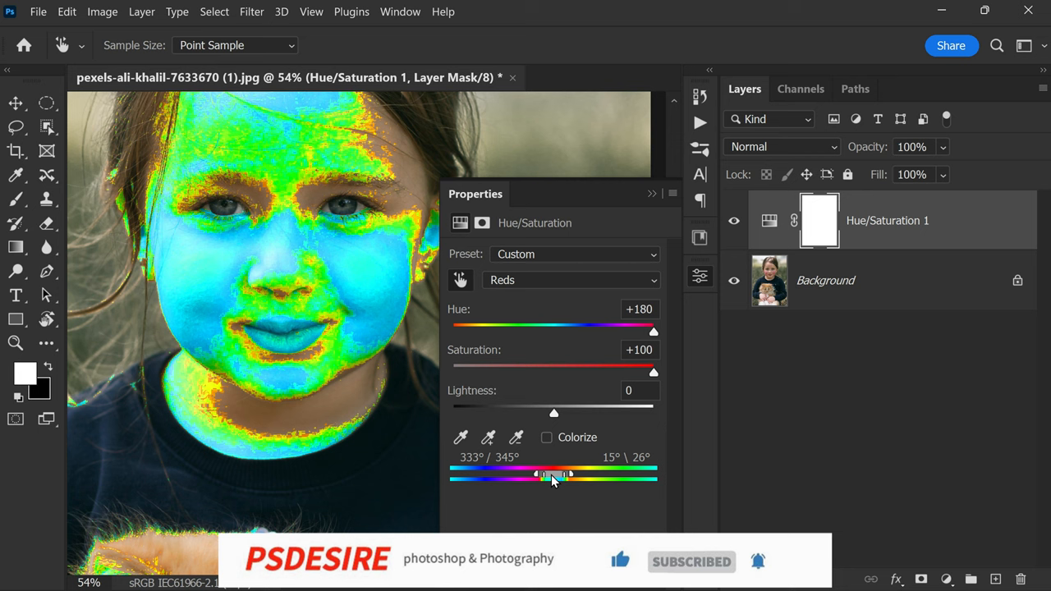
drag(554, 474, 546, 475)
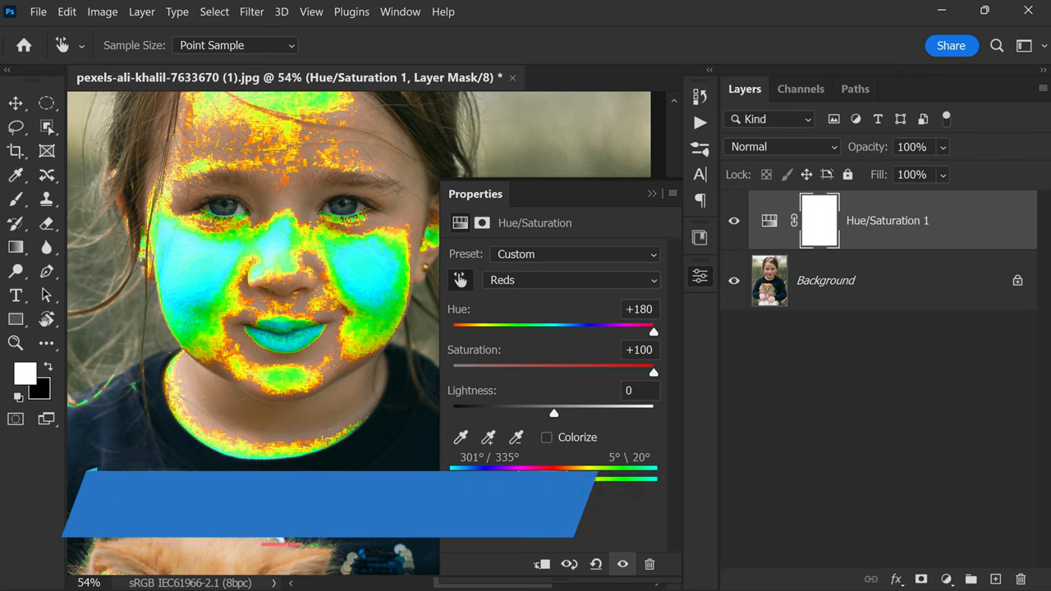
drag(559, 476, 575, 476)
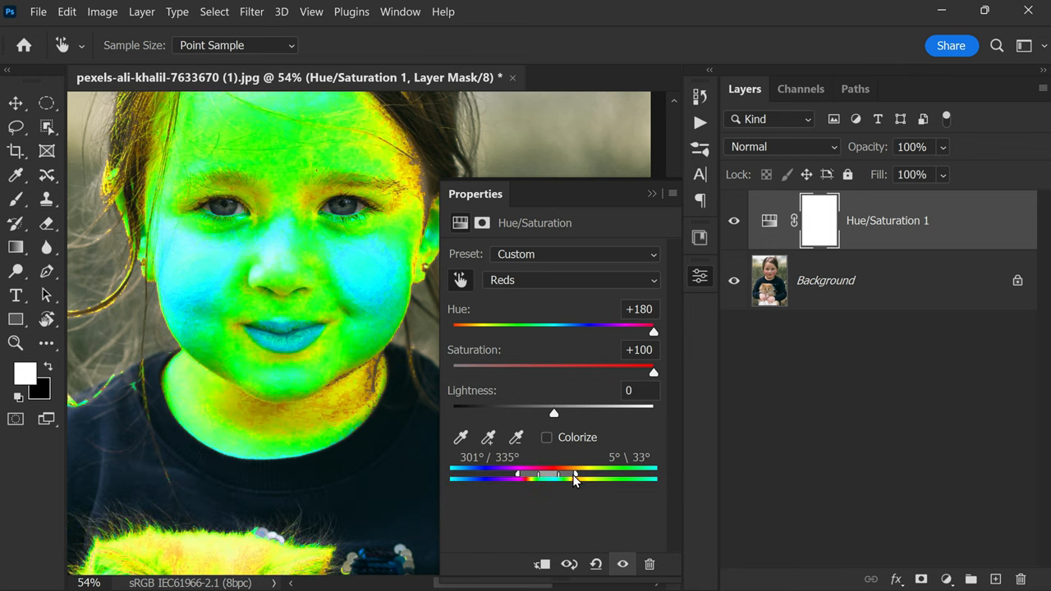
drag(653, 331, 554, 331)
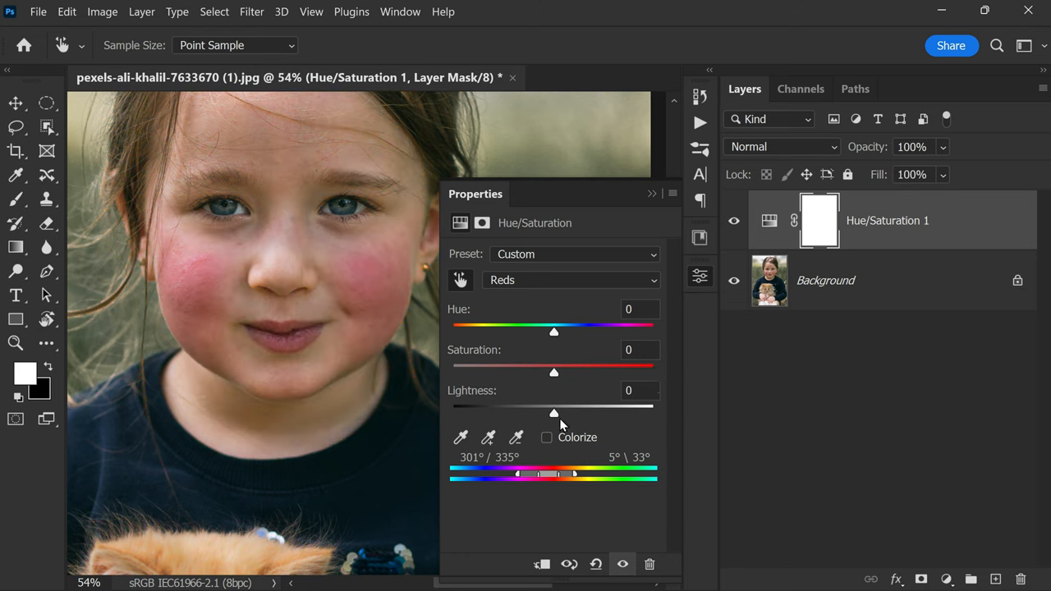
Set the Reds to Lightness +51, Hue +16 and Saturation +19
drag(553, 413, 562, 413)
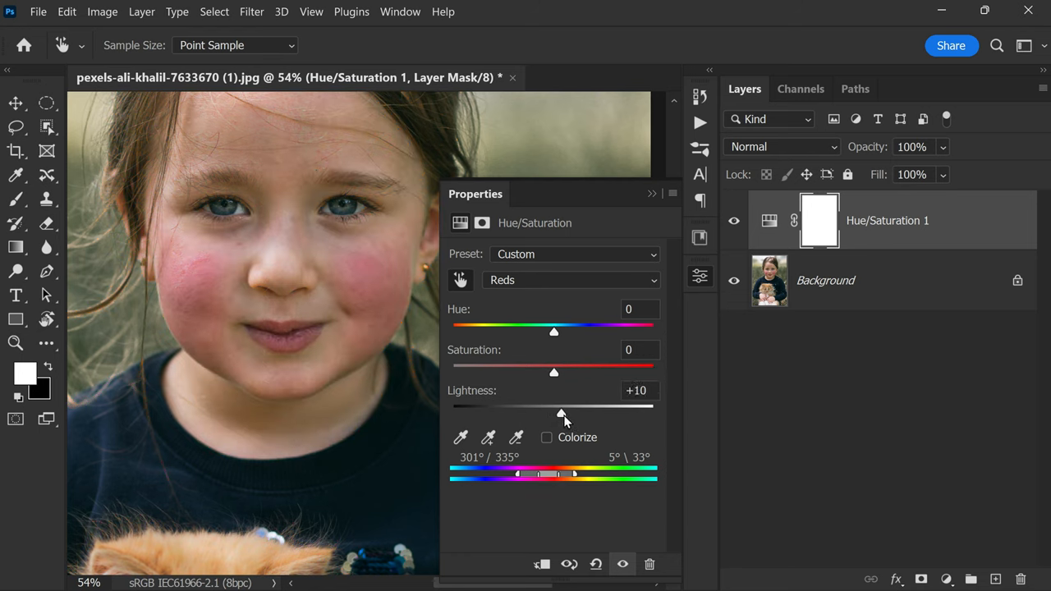
drag(562, 412, 600, 412)
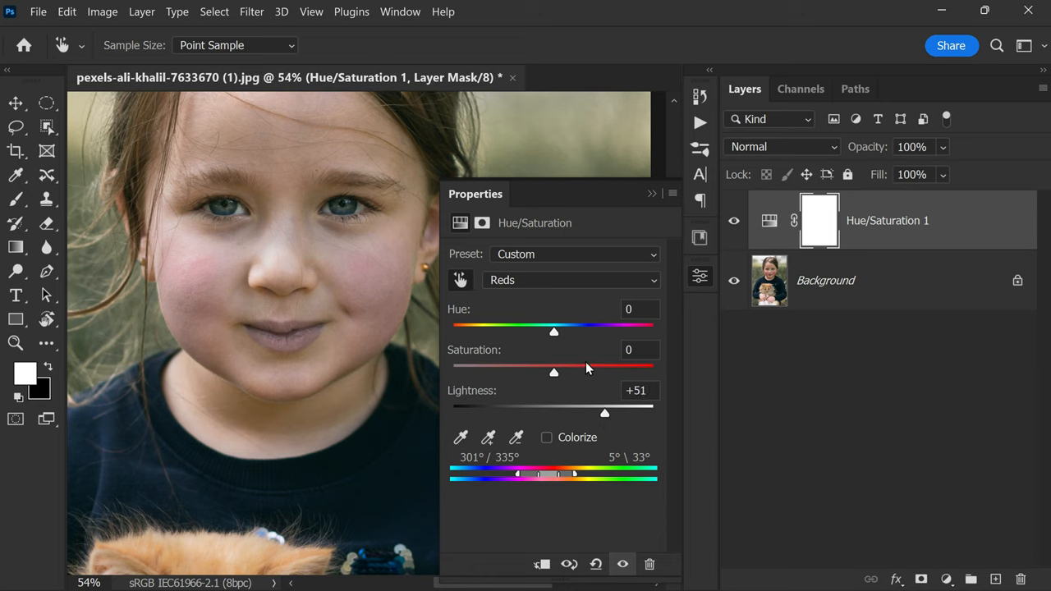
drag(553, 332, 565, 332)
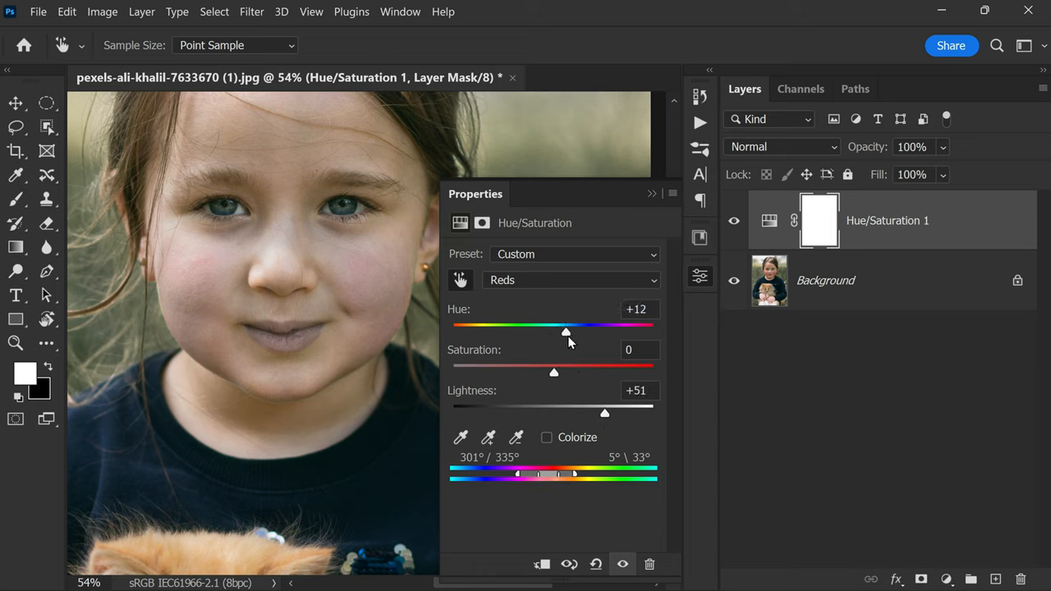
drag(564, 332, 569, 331)
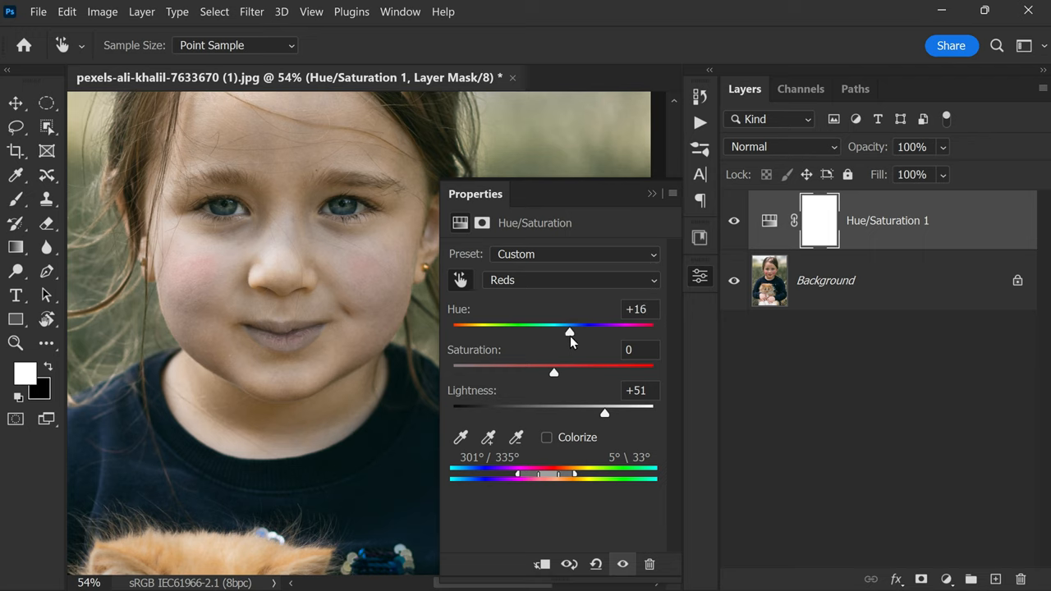
drag(554, 373, 566, 373)
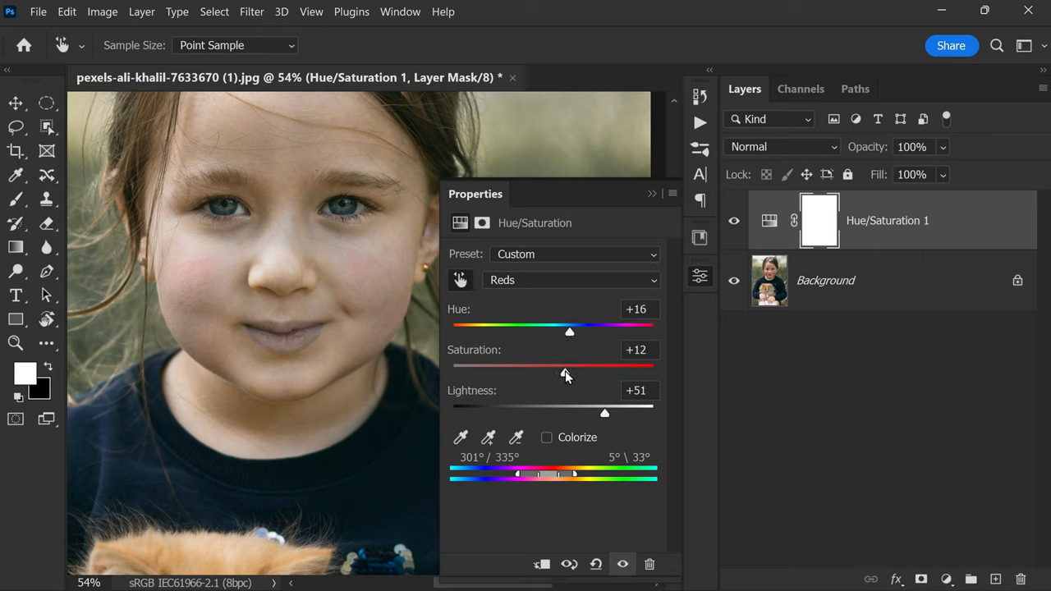
drag(565, 376, 574, 376)
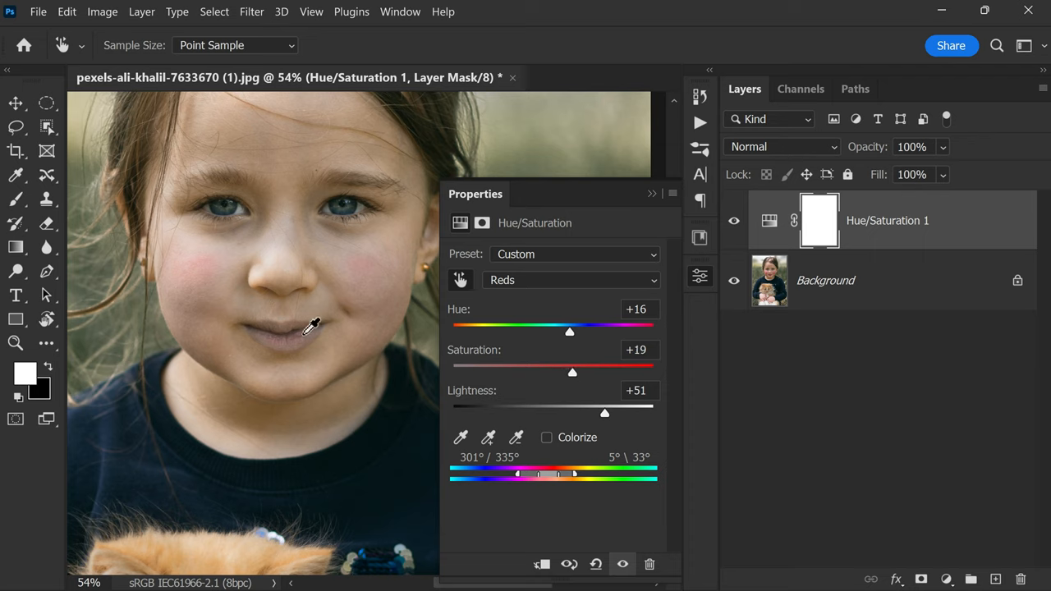
mouse_move(232, 313)
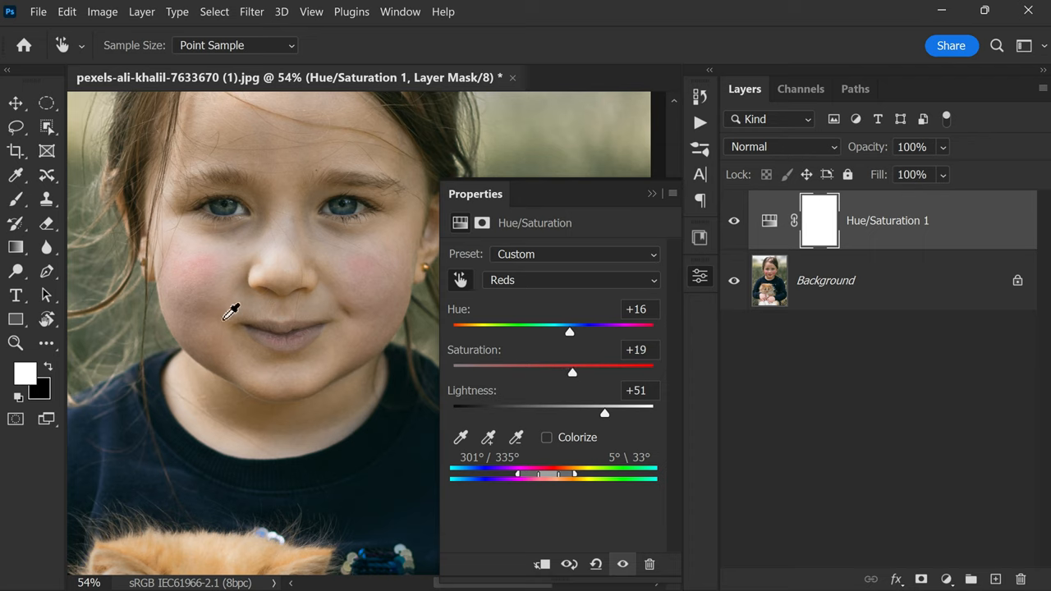
mouse_move(252, 347)
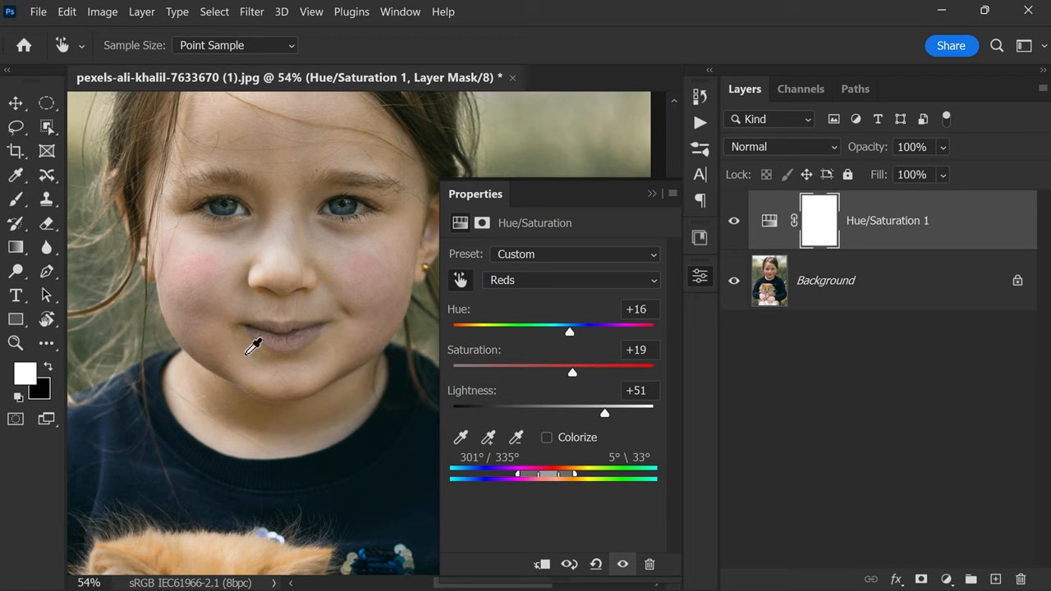
mouse_move(326, 312)
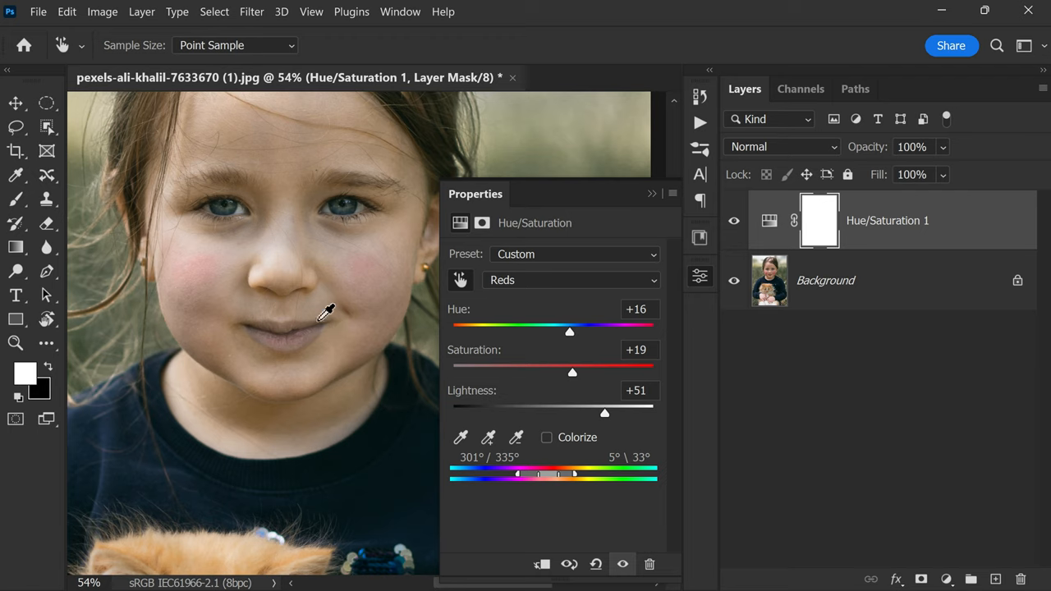
mouse_move(654, 211)
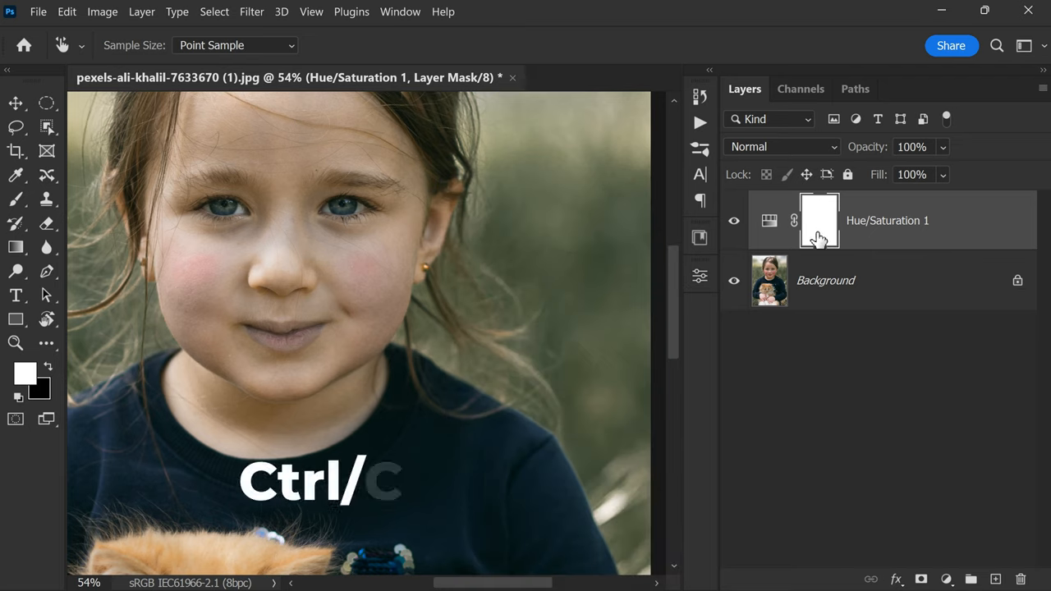
Invert the adjustment mask with Ctrl+I and set the foreground colour to white (ffffff)
key(ctrl+i)
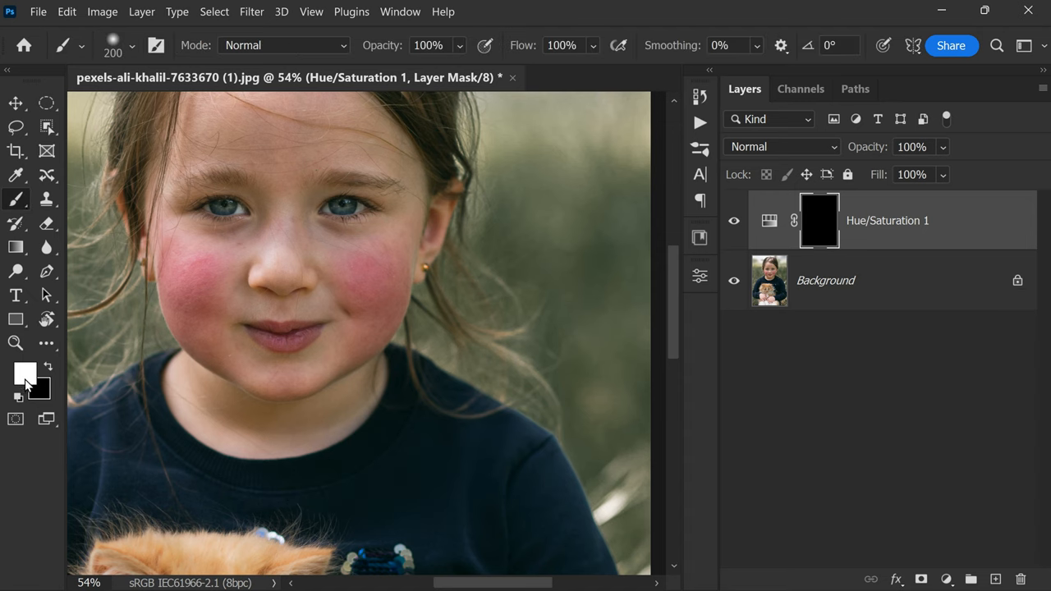
click(24, 374)
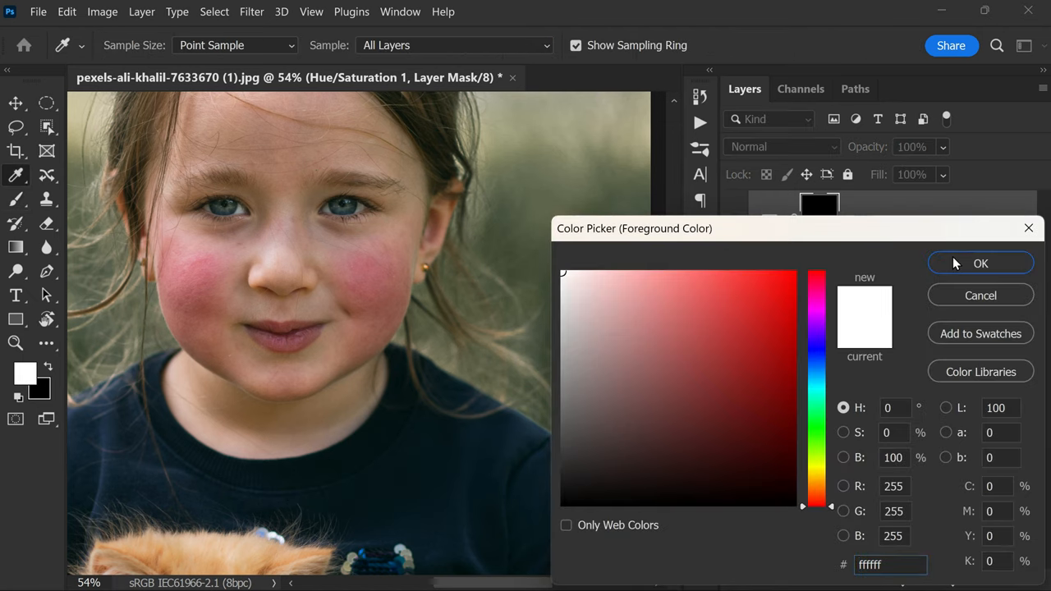
click(980, 263)
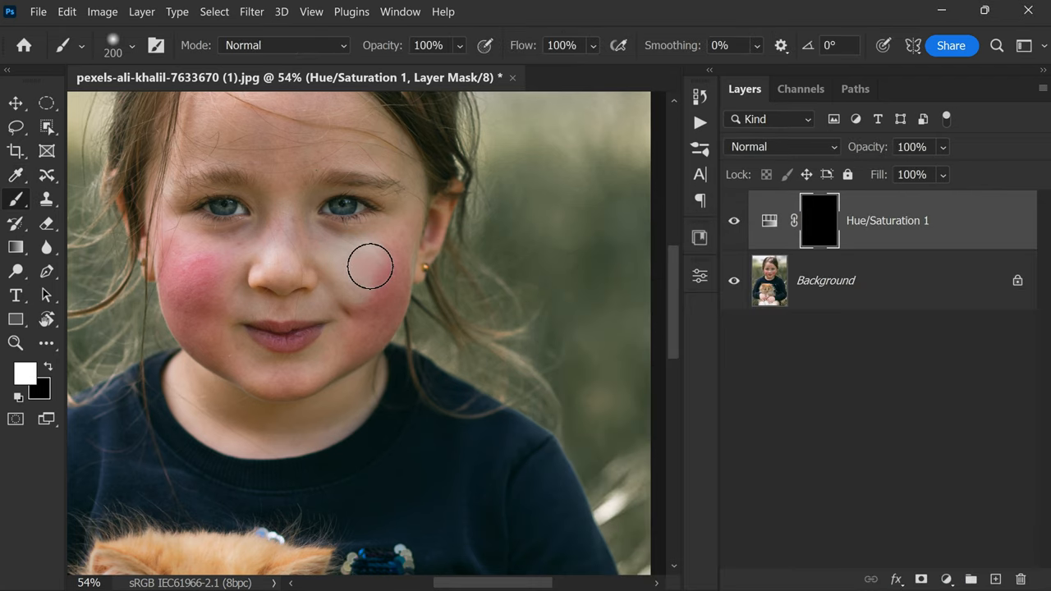
Paint white into the mask over the right and left cheeks, extending the lower right cheek
drag(371, 267, 385, 291)
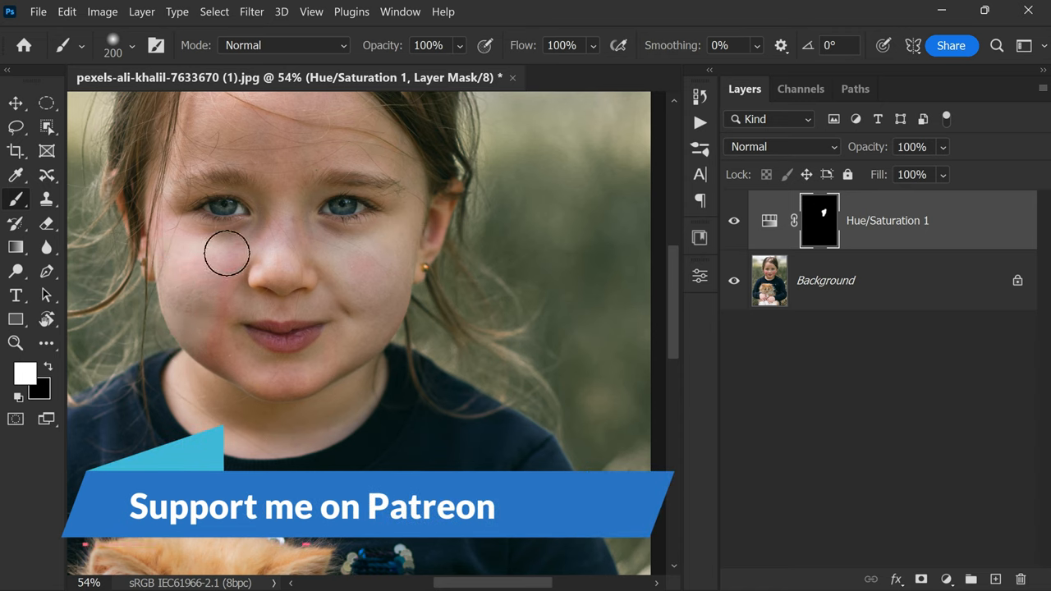
drag(228, 253, 322, 368)
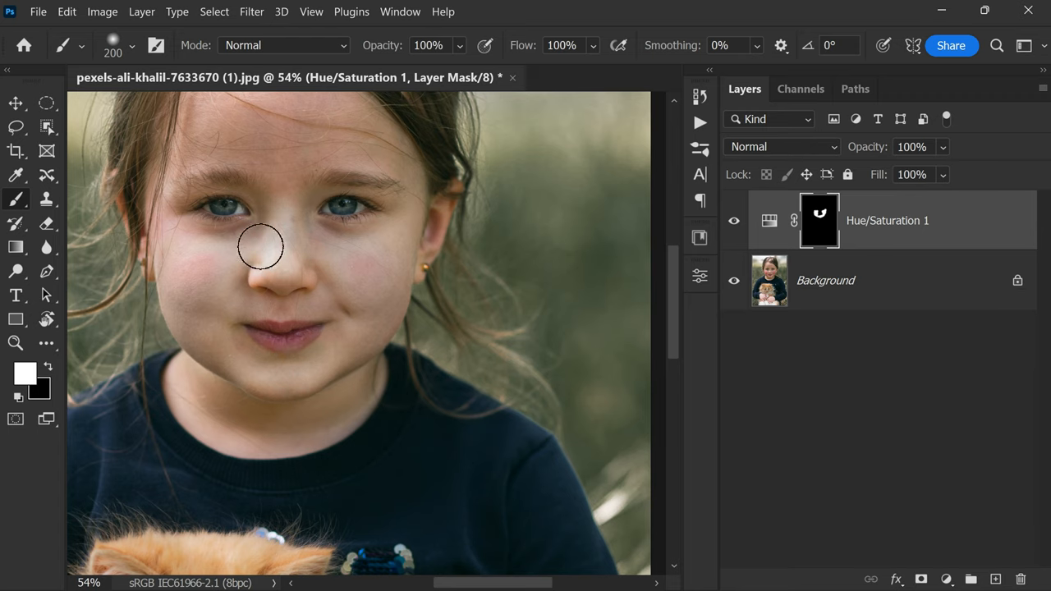
drag(261, 246, 392, 318)
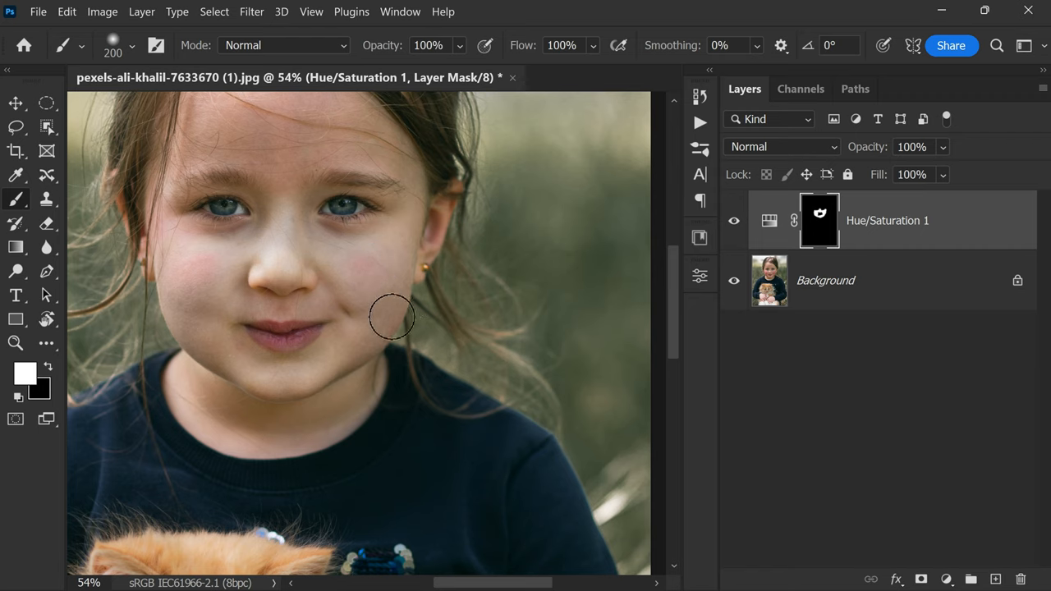
mouse_move(238, 221)
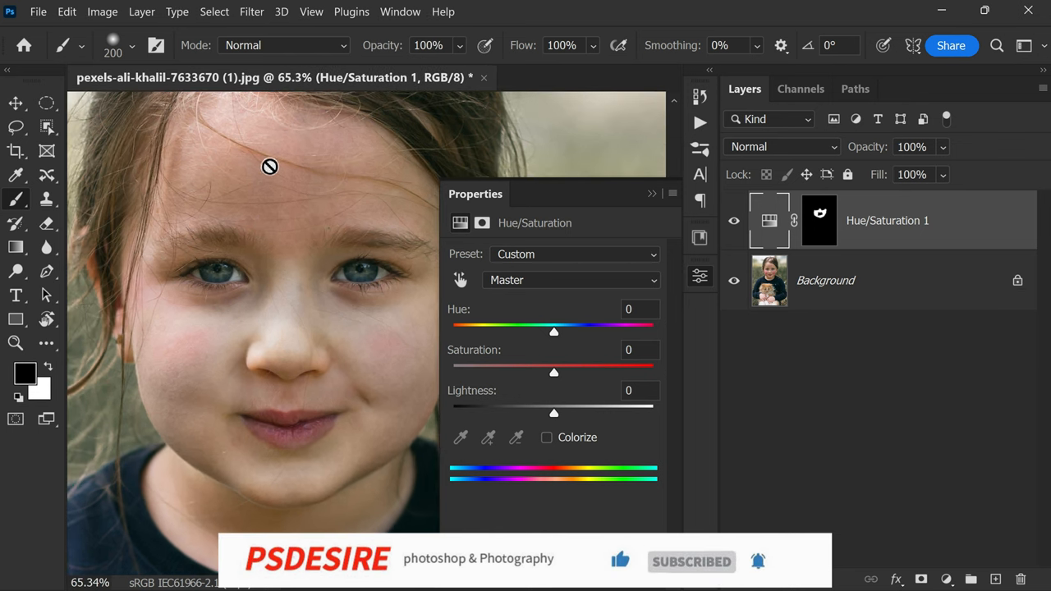
mouse_move(298, 216)
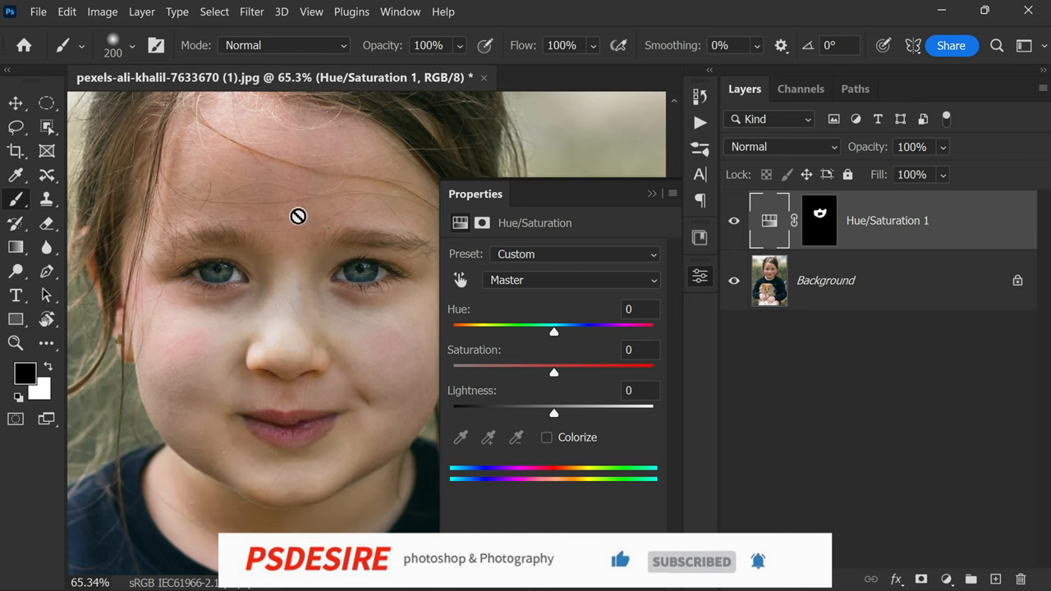
mouse_move(382, 389)
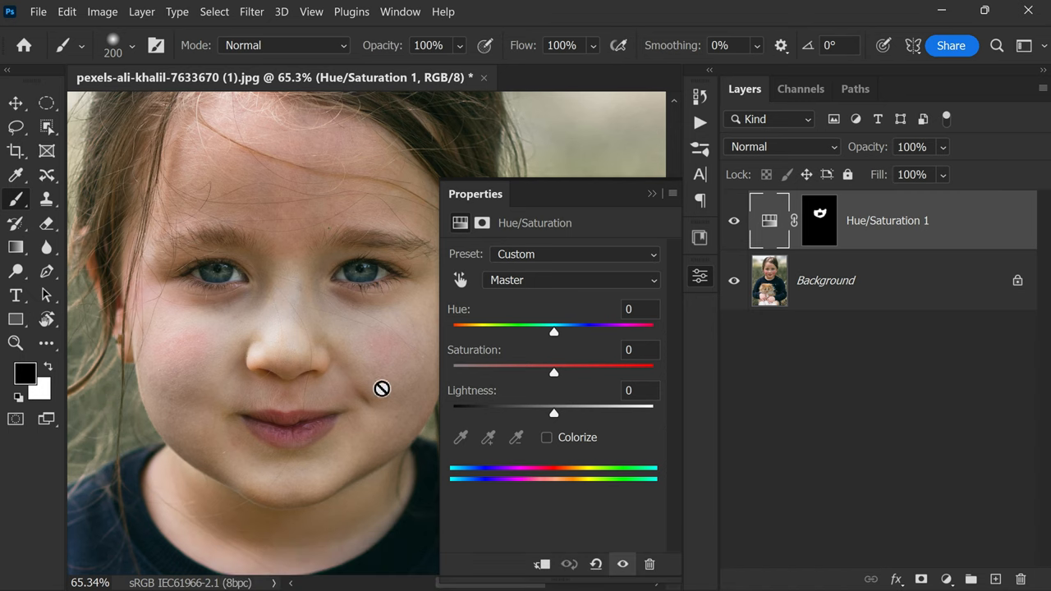
Select Reds, shift its range to 291°–325° / 355°–23°, and close Properties
click(570, 280)
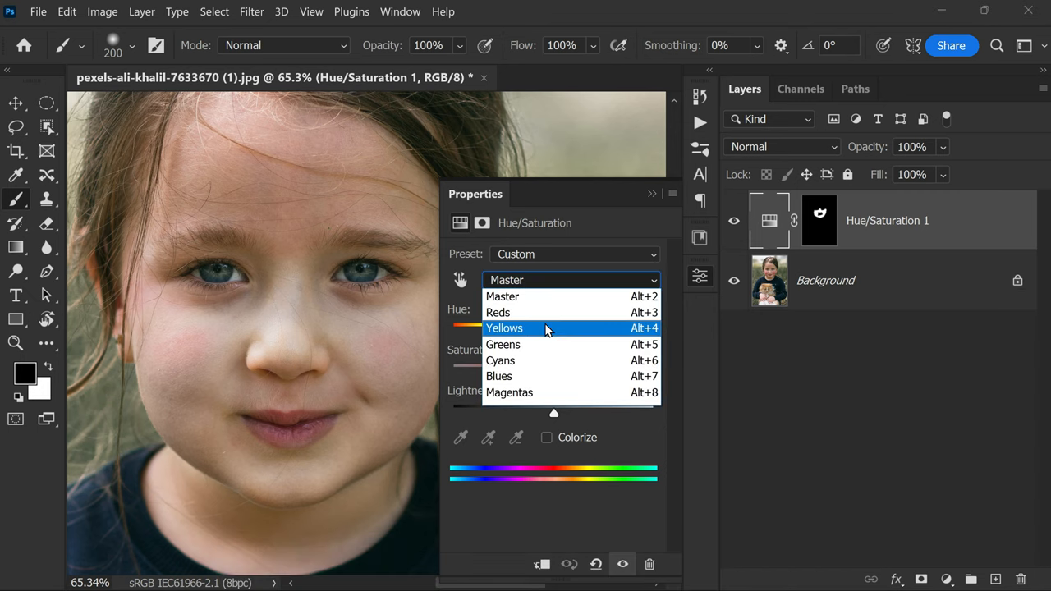
mouse_move(549, 312)
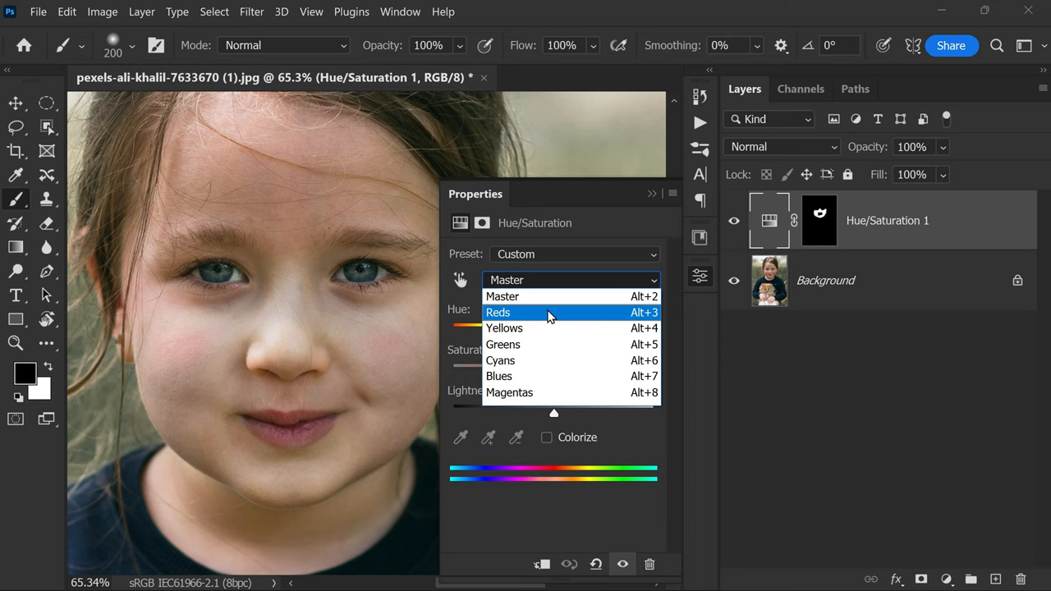
click(498, 312)
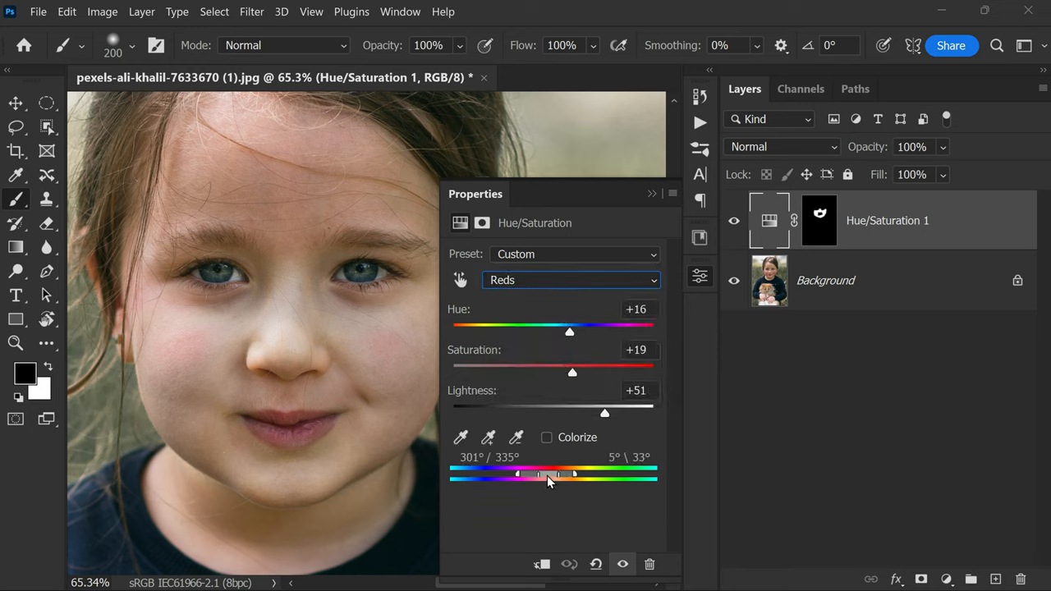
drag(558, 474, 542, 474)
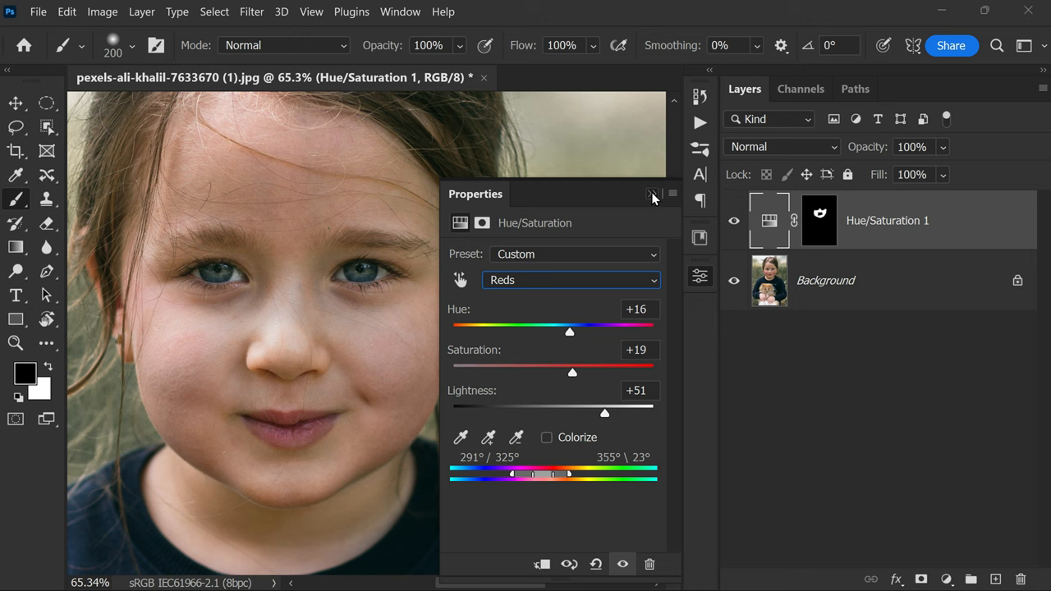
click(653, 194)
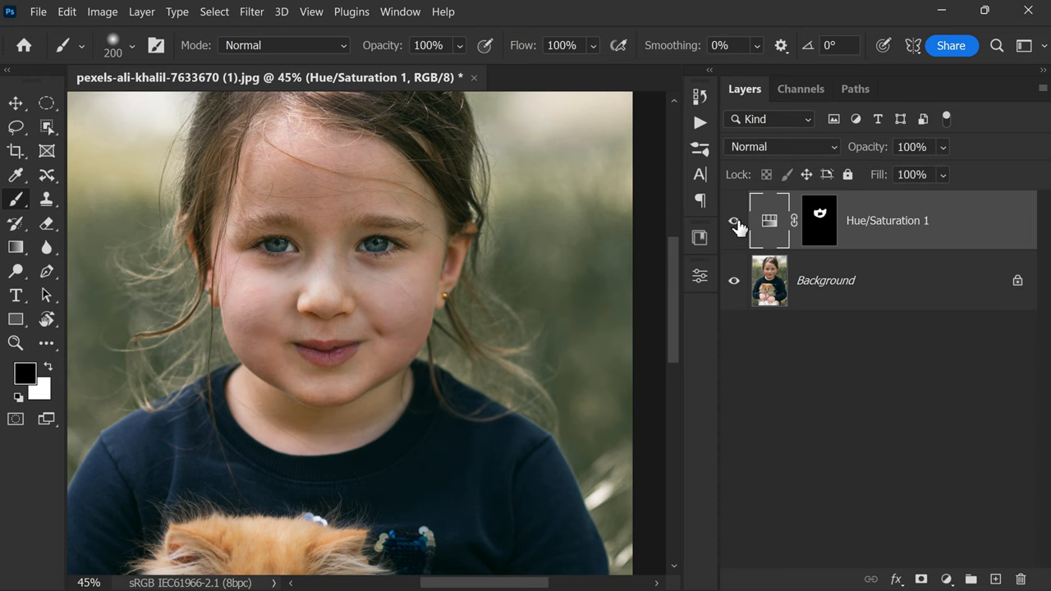
click(734, 220)
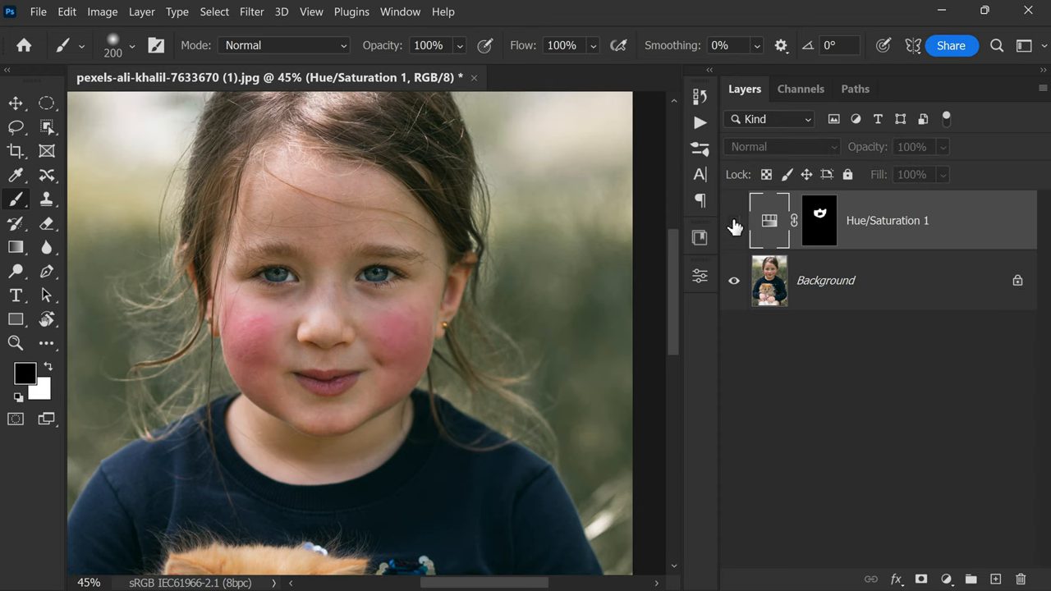
click(734, 225)
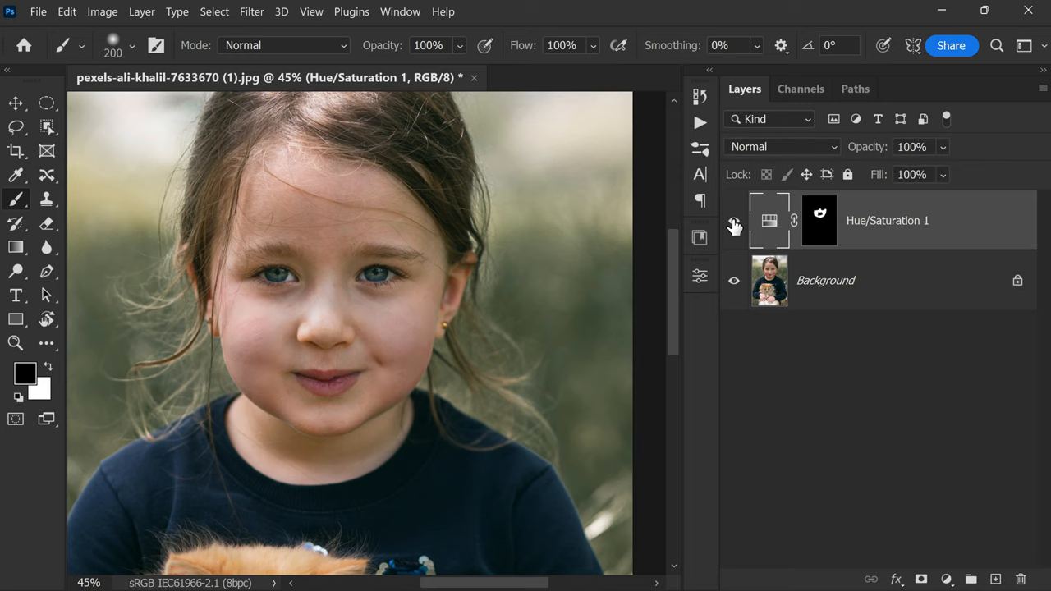